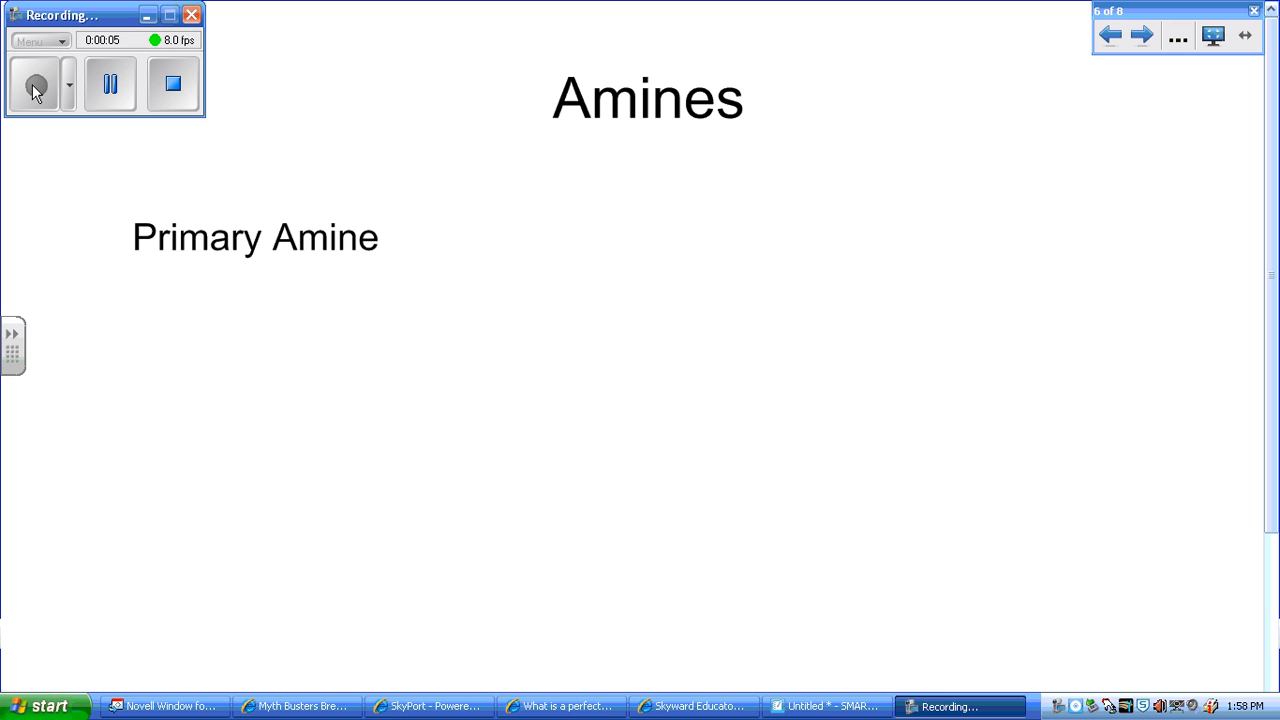
- Handwrite a bond and –NH2 beside 'Primary Amine', with '-amine' written beneath it
{"action": "left_click_drag", "start_coordinate": [655, 242], "coordinate": [685, 240]}
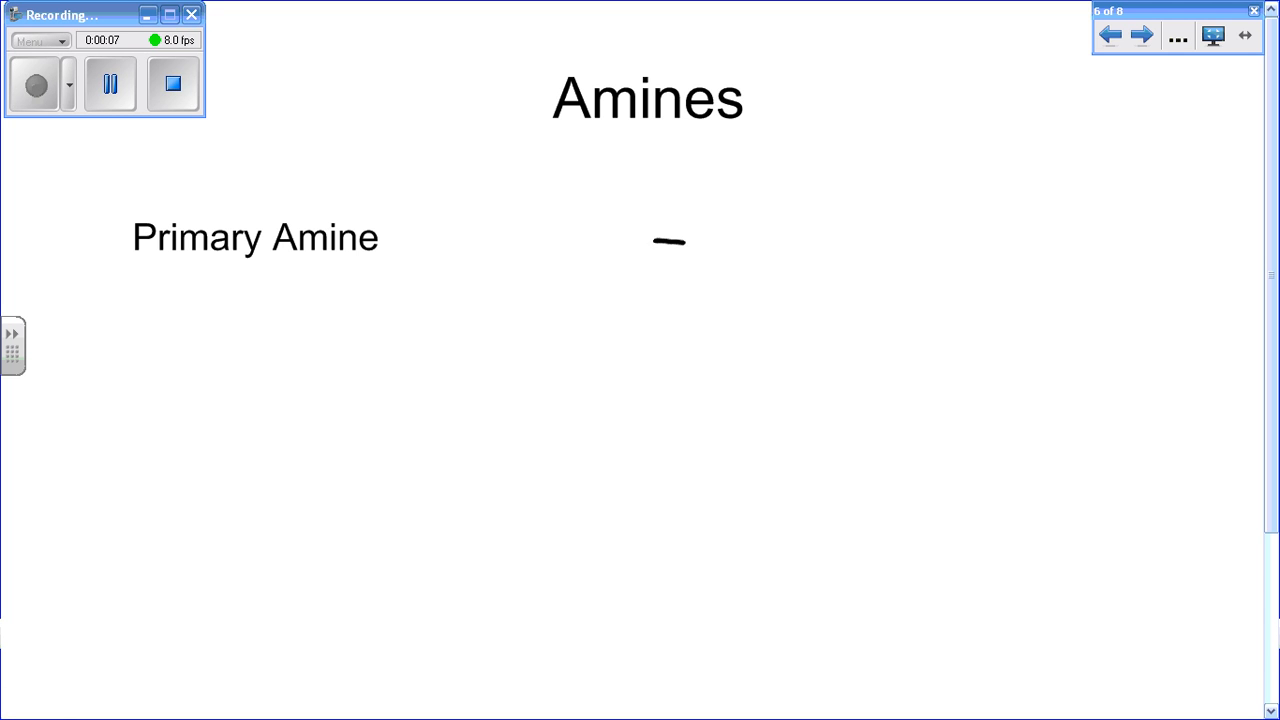
{"action": "left_click_drag", "start_coordinate": [710, 215], "coordinate": [770, 270]}
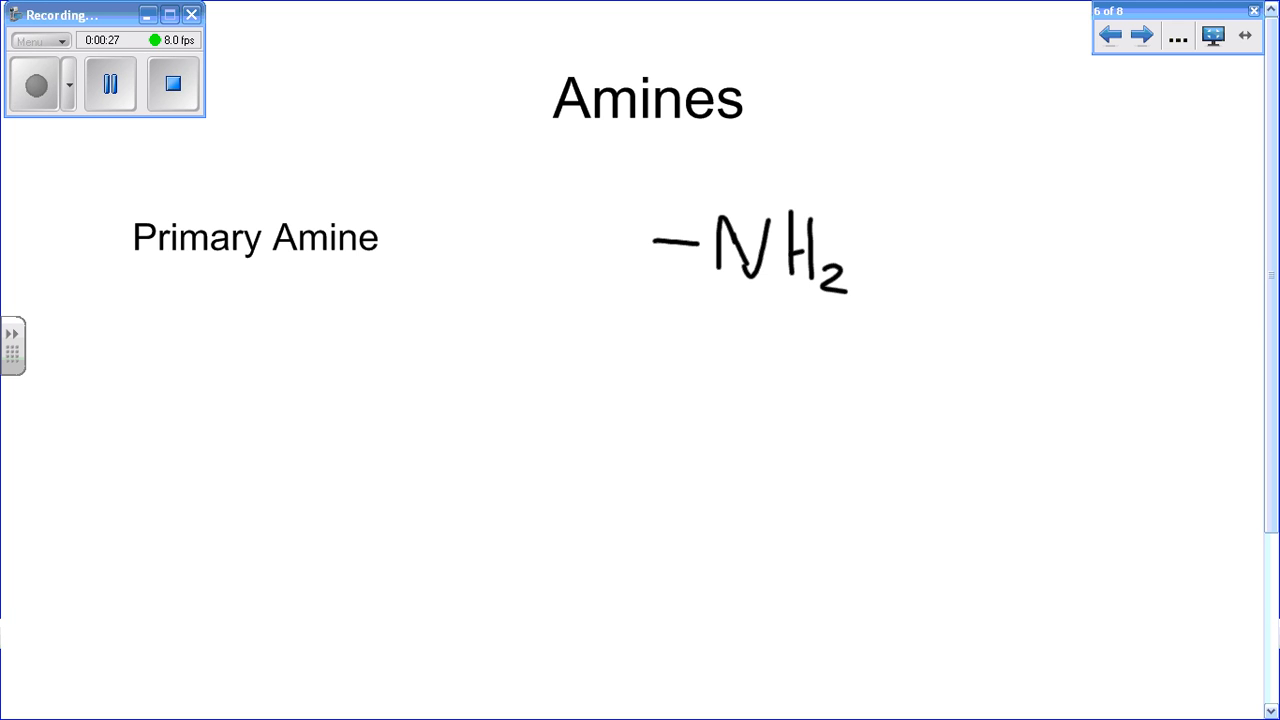
{"action": "left_click_drag", "start_coordinate": [555, 268], "coordinate": [630, 275]}
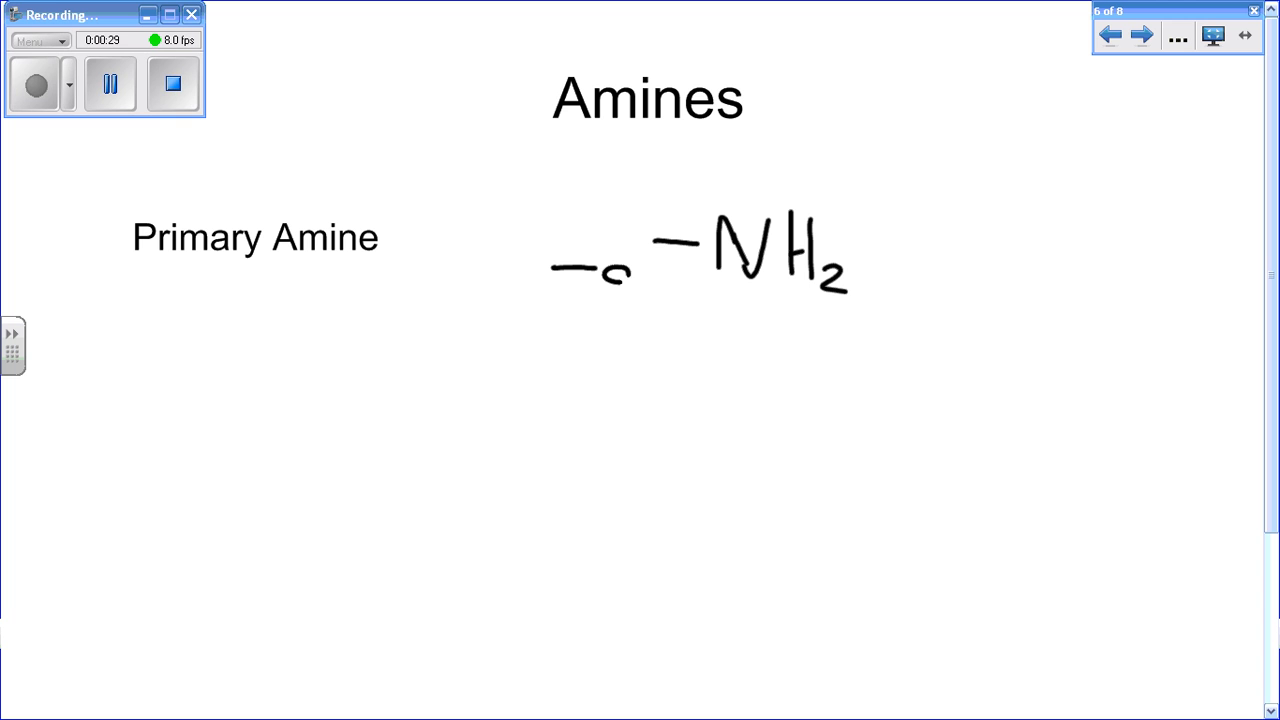
{"action": "left_click_drag", "start_coordinate": [600, 275], "coordinate": [710, 290]}
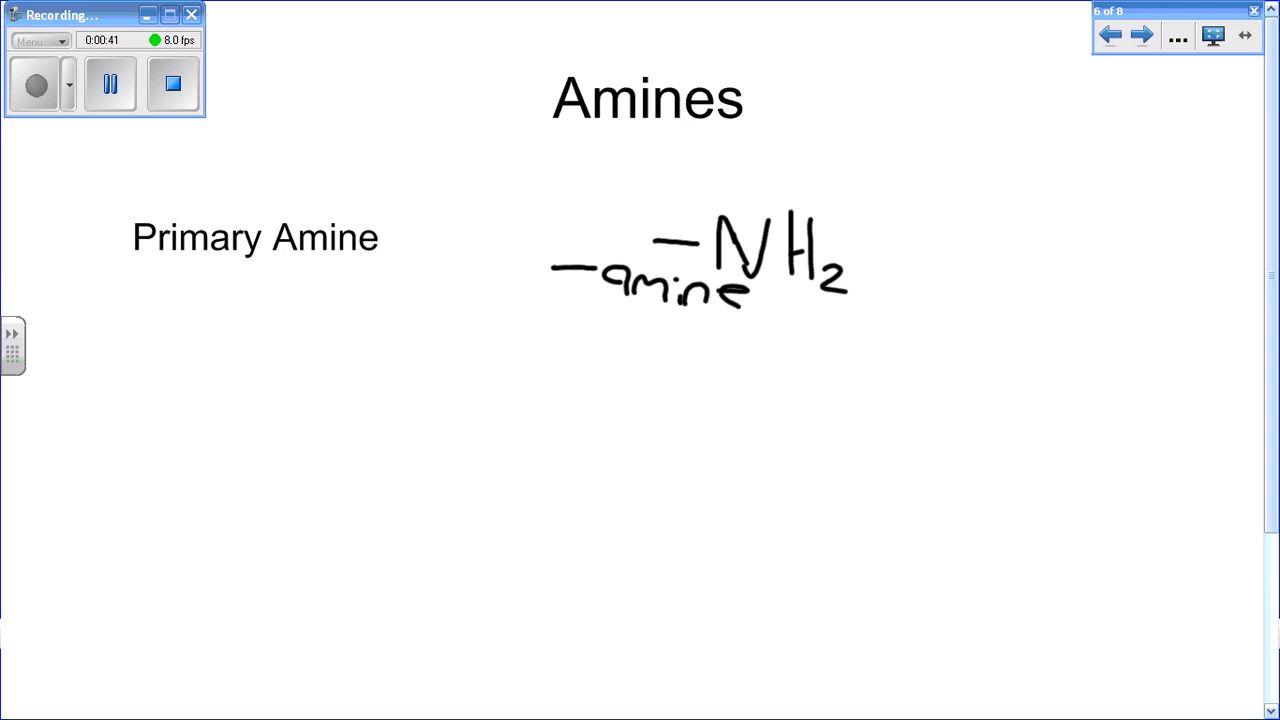
{"action": "scroll", "scroll_direction": "down", "scroll_amount": 3}
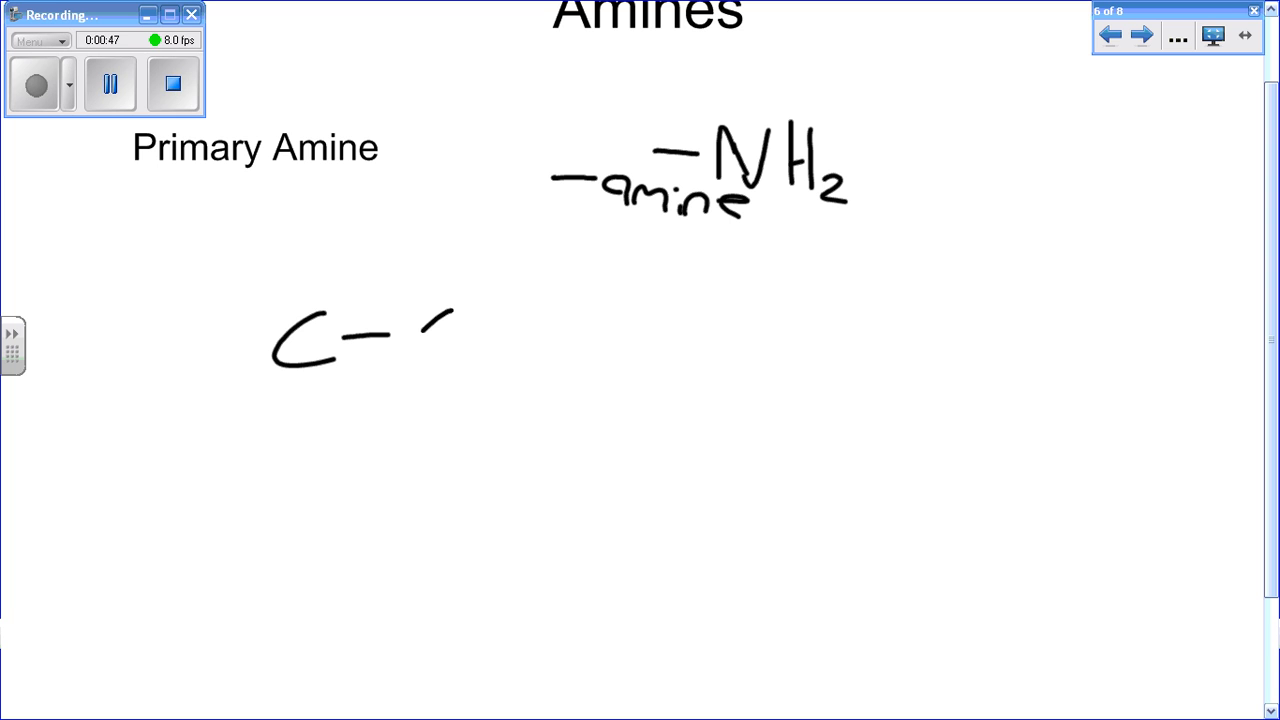
- Draw C–C–C–NH2 with the NH2 circled and chain struck, labelled 'propamine'
{"action": "left_click_drag", "start_coordinate": [450, 320], "coordinate": [600, 355]}
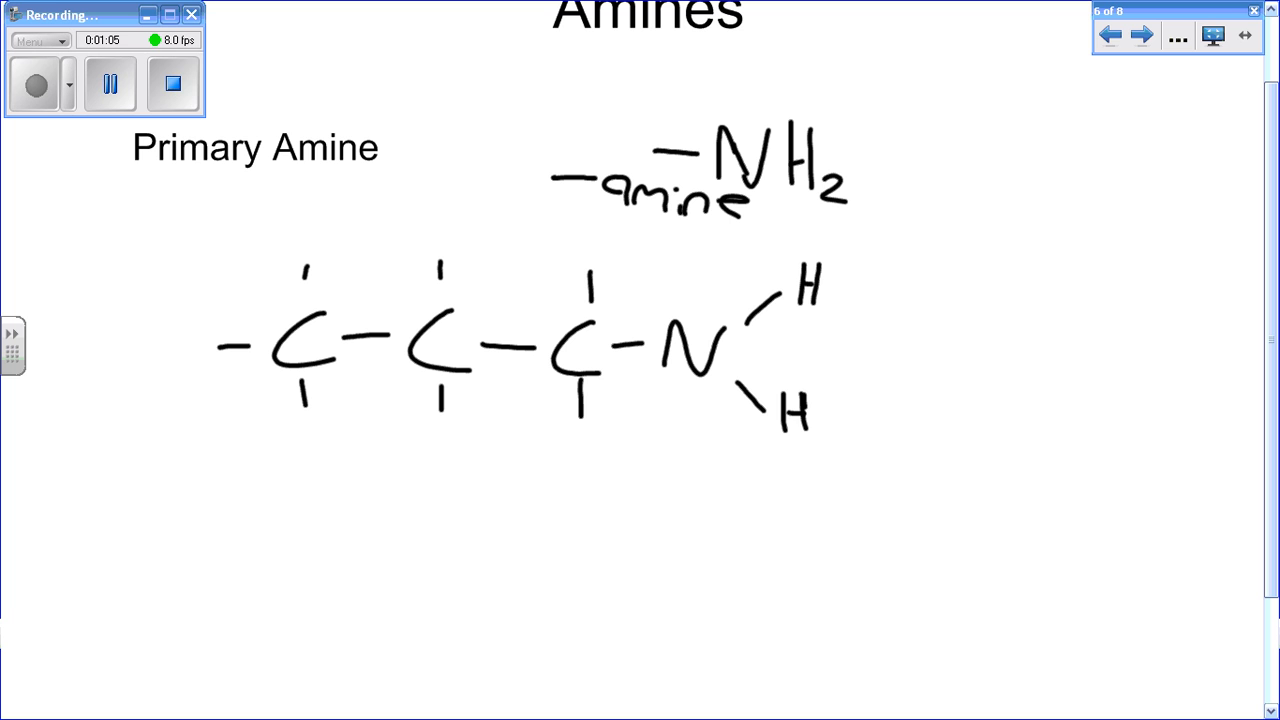
{"action": "left_click_drag", "start_coordinate": [810, 242], "coordinate": [858, 238]}
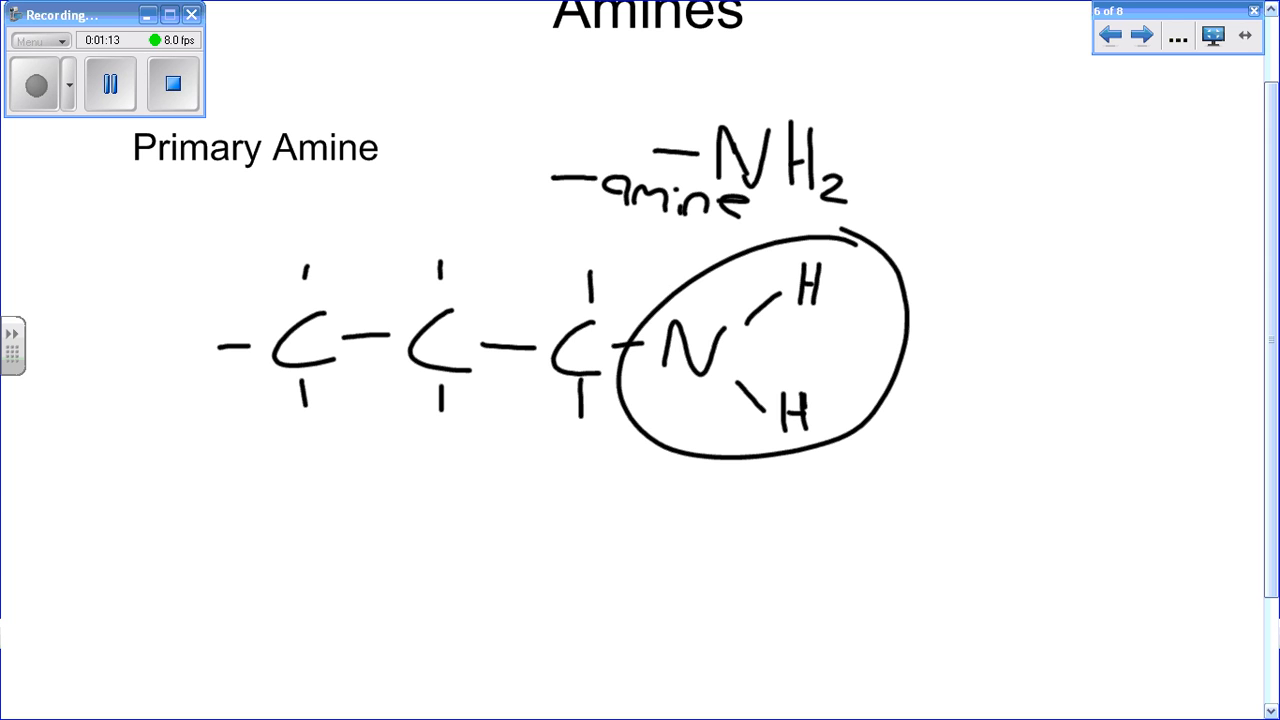
{"action": "left_click_drag", "start_coordinate": [315, 355], "coordinate": [410, 345]}
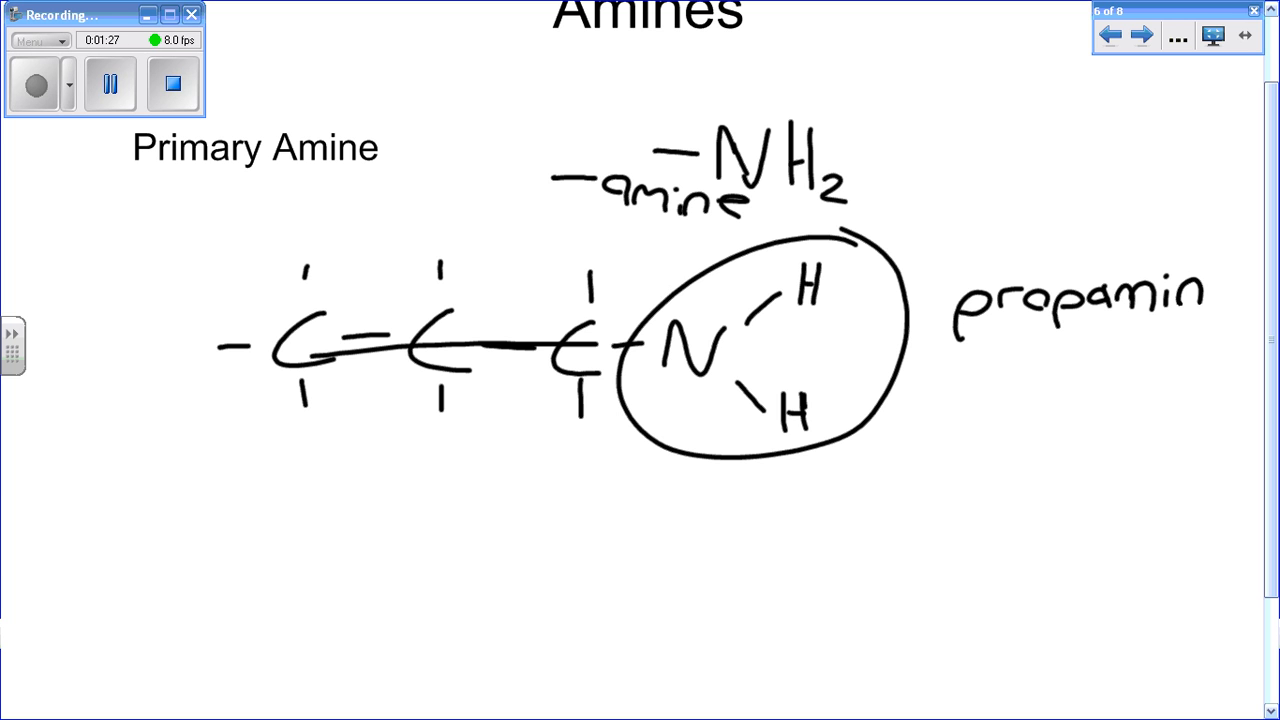
{"action": "type", "text": "e"}
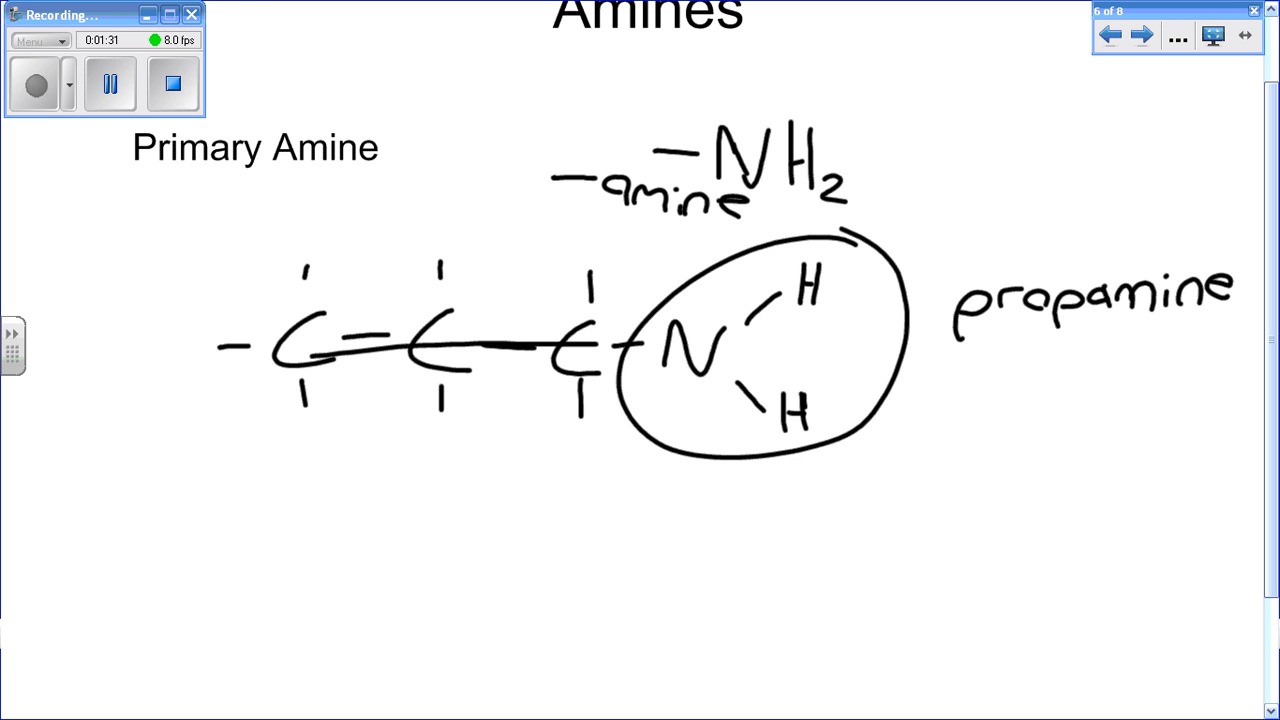
{"action": "left_click", "coordinate": [1142, 36]}
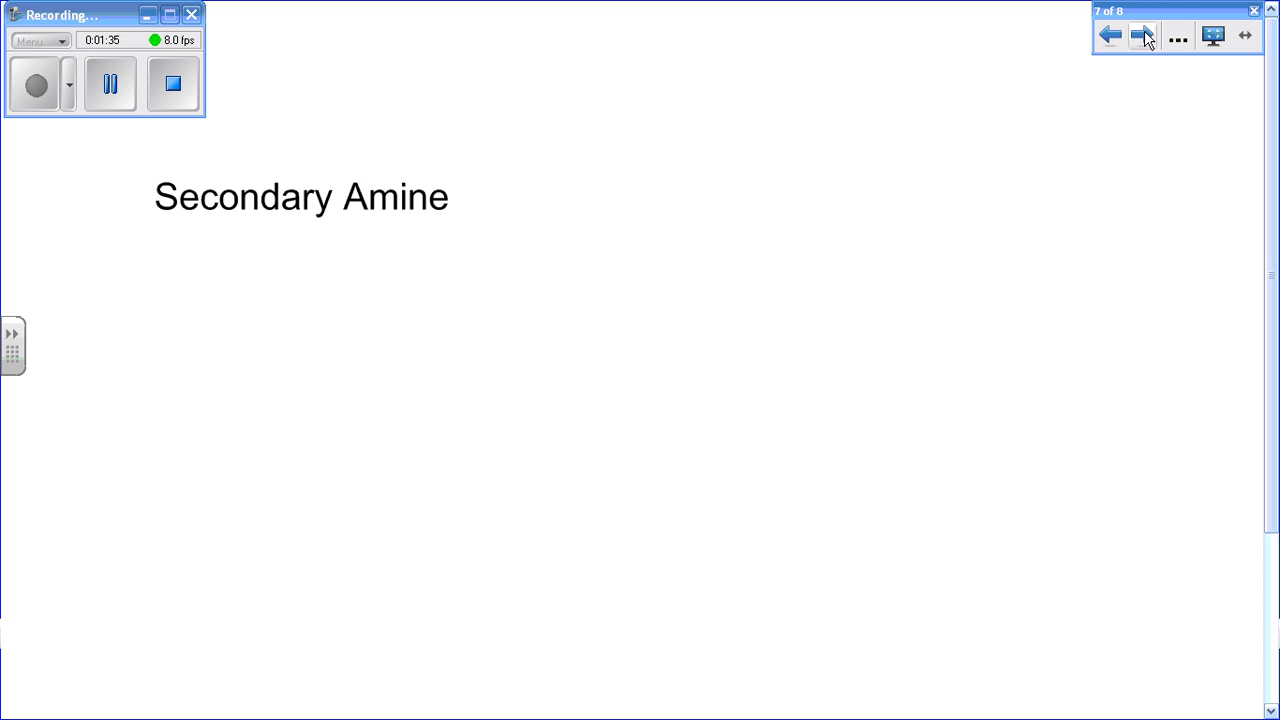
- Draw the C–C–C–C–N(H) chain with its propyl branch circled for N-propyl butamine
{"action": "left_click", "coordinate": [1142, 35]}
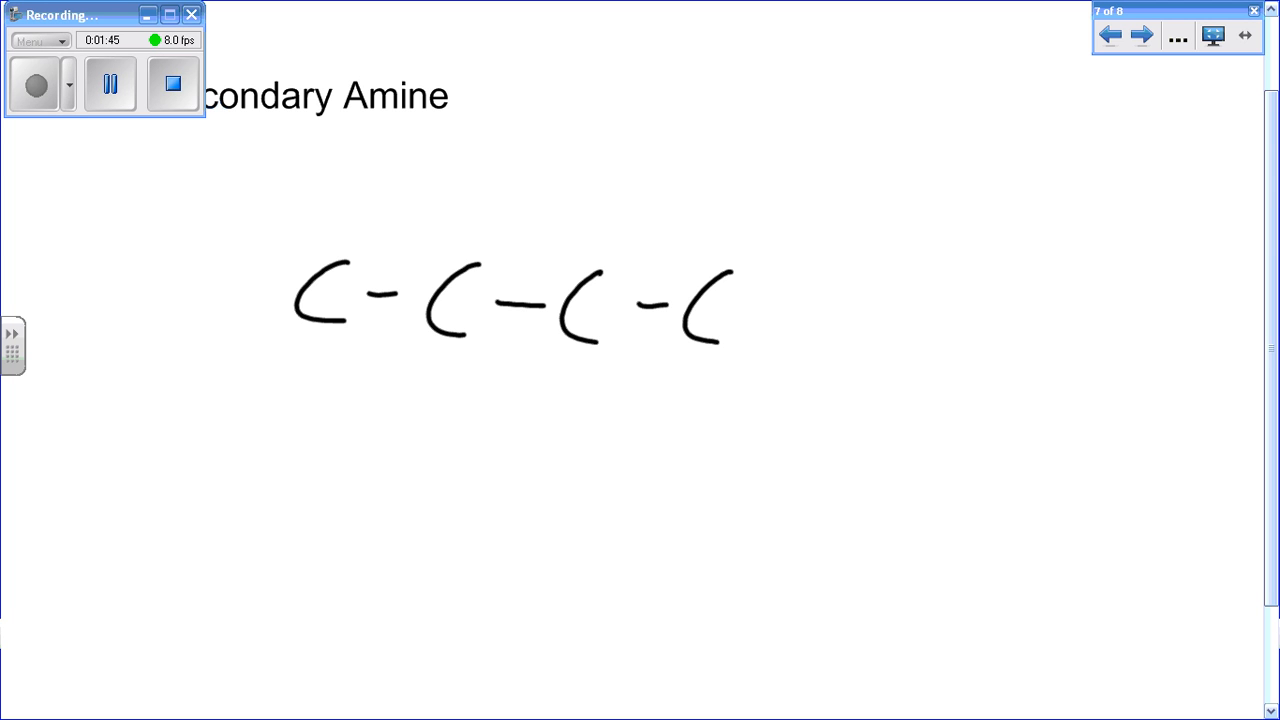
{"action": "left_click_drag", "start_coordinate": [760, 307], "coordinate": [840, 345]}
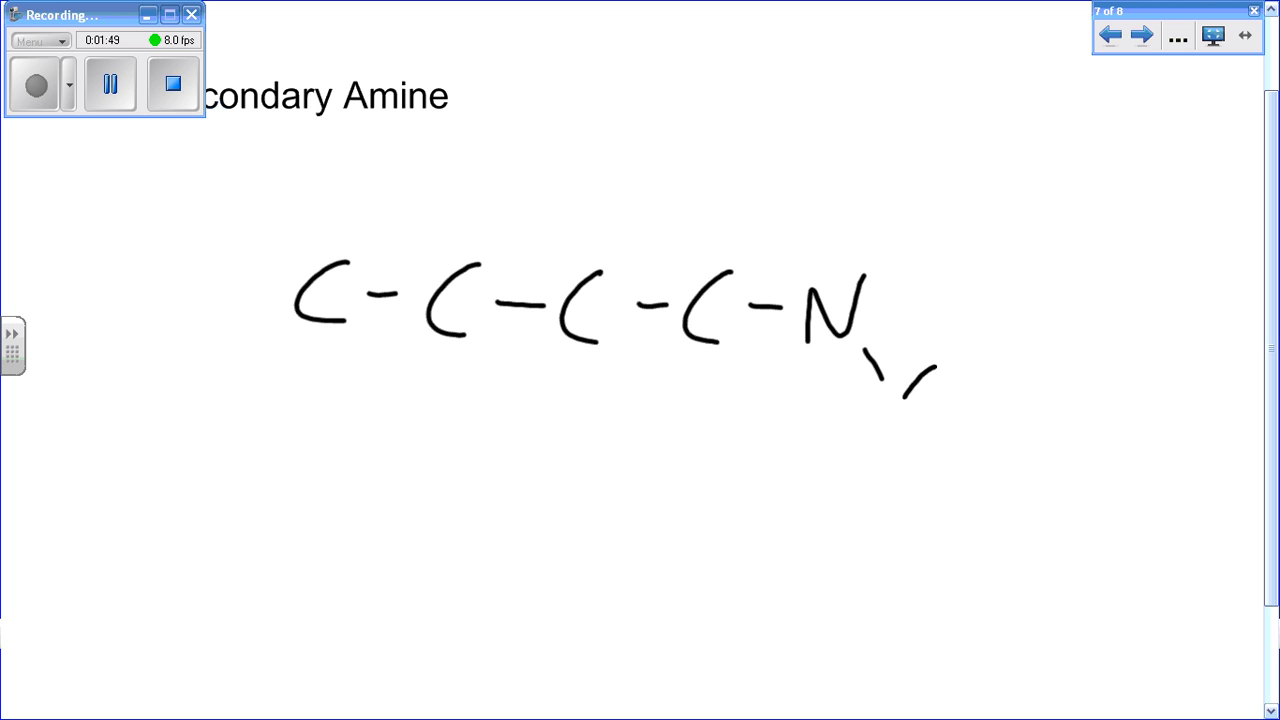
{"action": "left_click_drag", "start_coordinate": [890, 400], "coordinate": [1080, 400]}
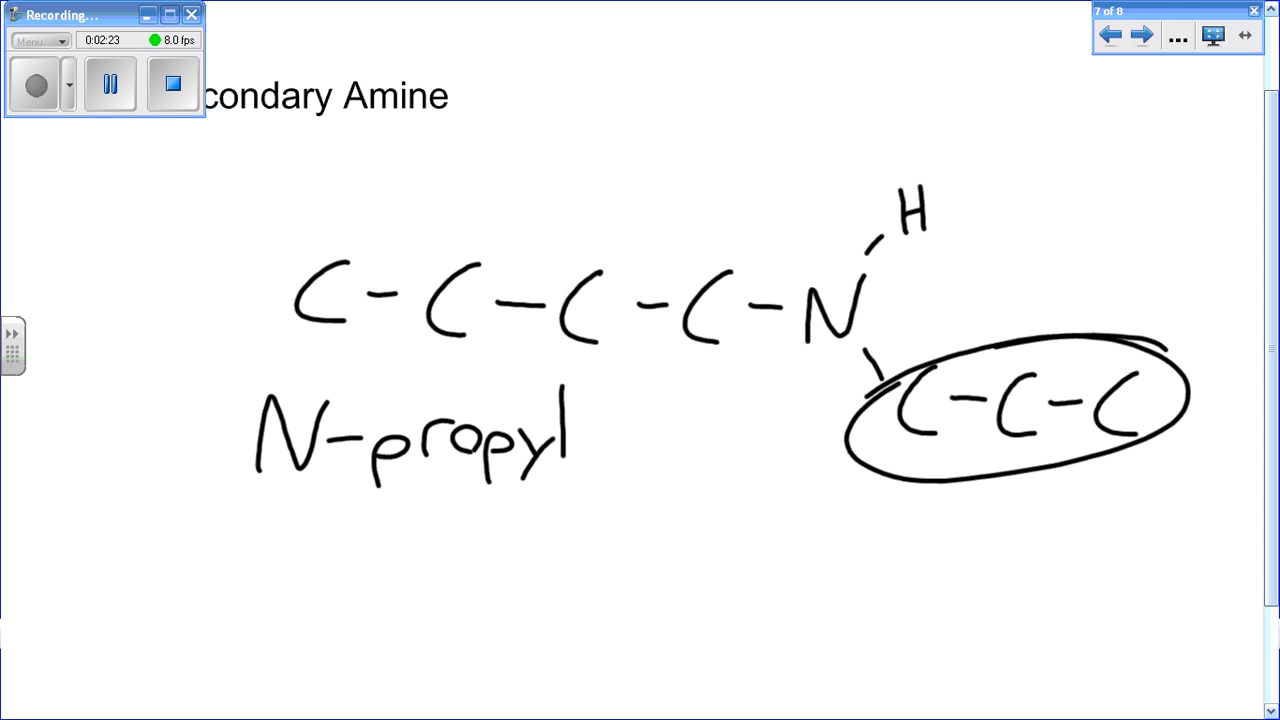
{"action": "left_click_drag", "start_coordinate": [290, 300], "coordinate": [745, 305]}
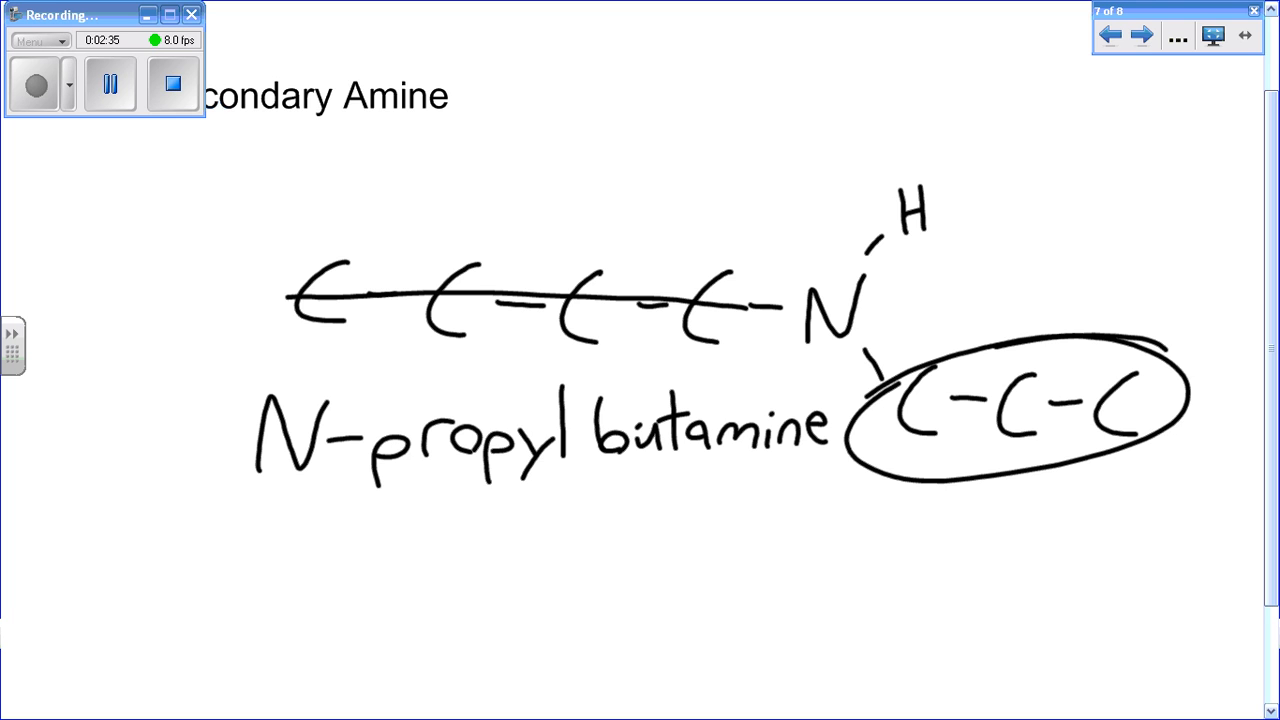
{"action": "left_click", "coordinate": [1141, 36]}
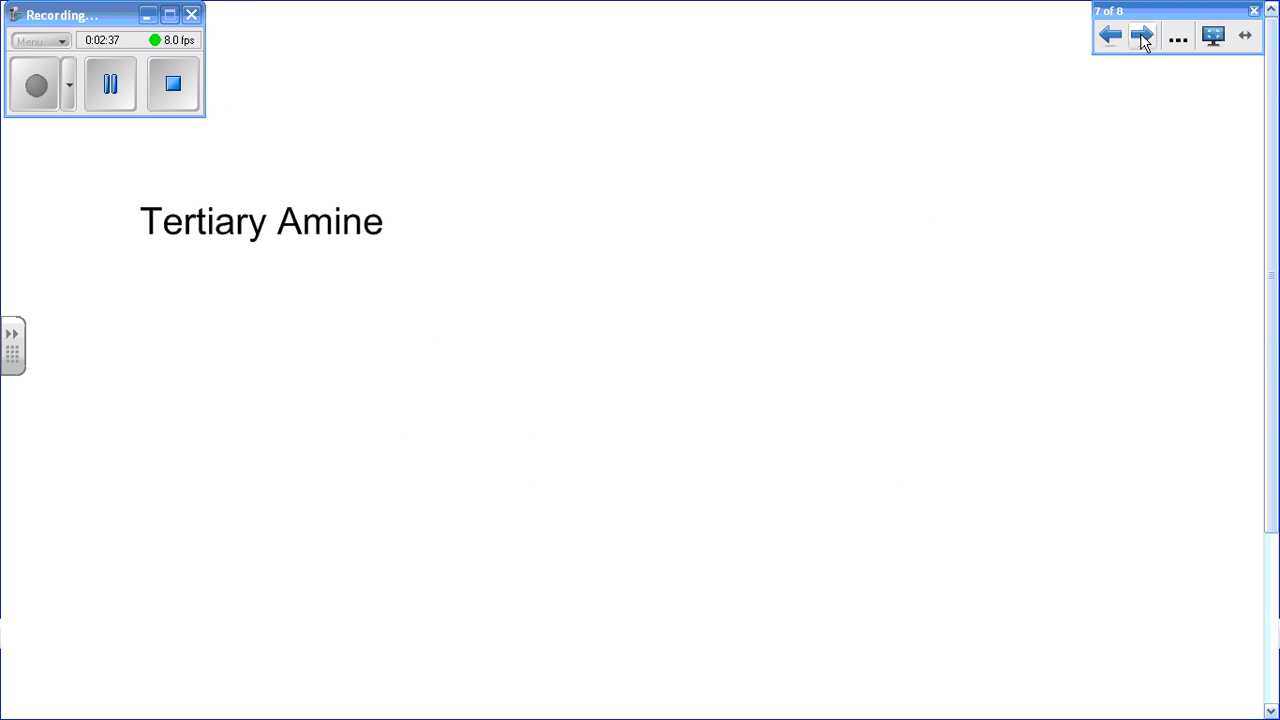
- Draw the C–C–C–C–N chain with CH3 and propyl branches, underlining the propyl carbons
{"action": "left_click", "coordinate": [1141, 35]}
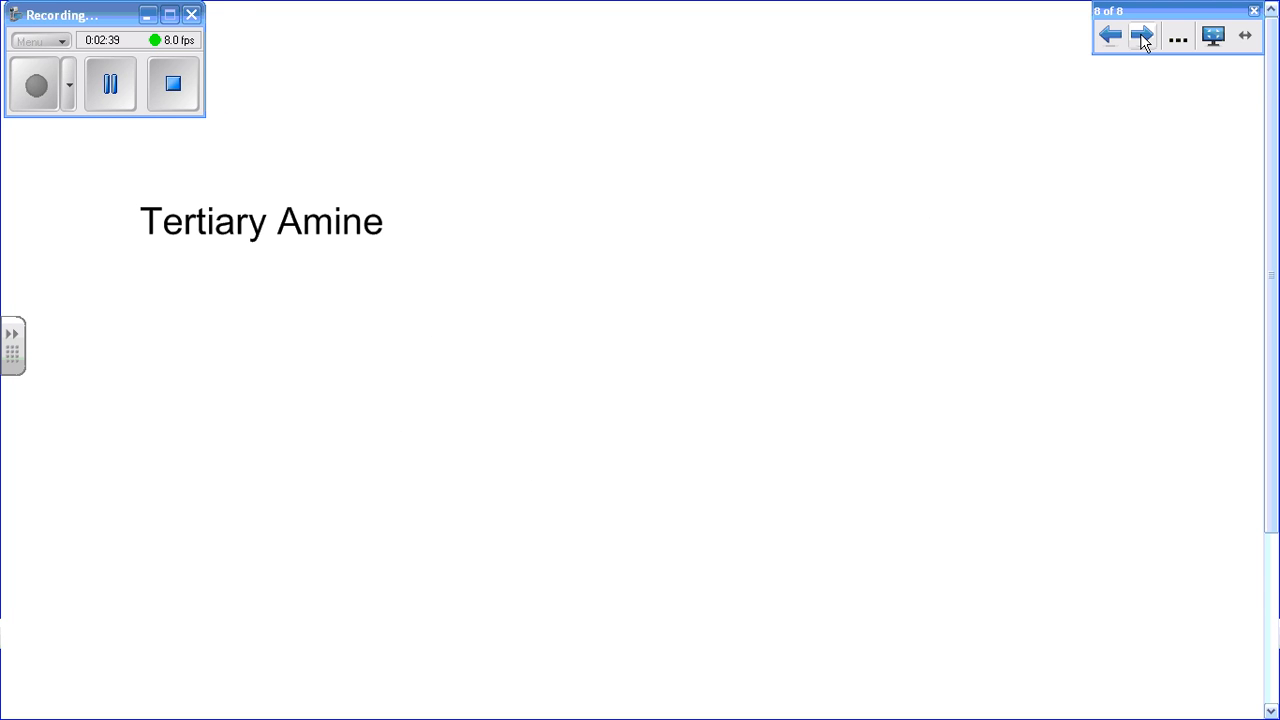
{"action": "scroll", "scroll_direction": "down", "scroll_amount": 3}
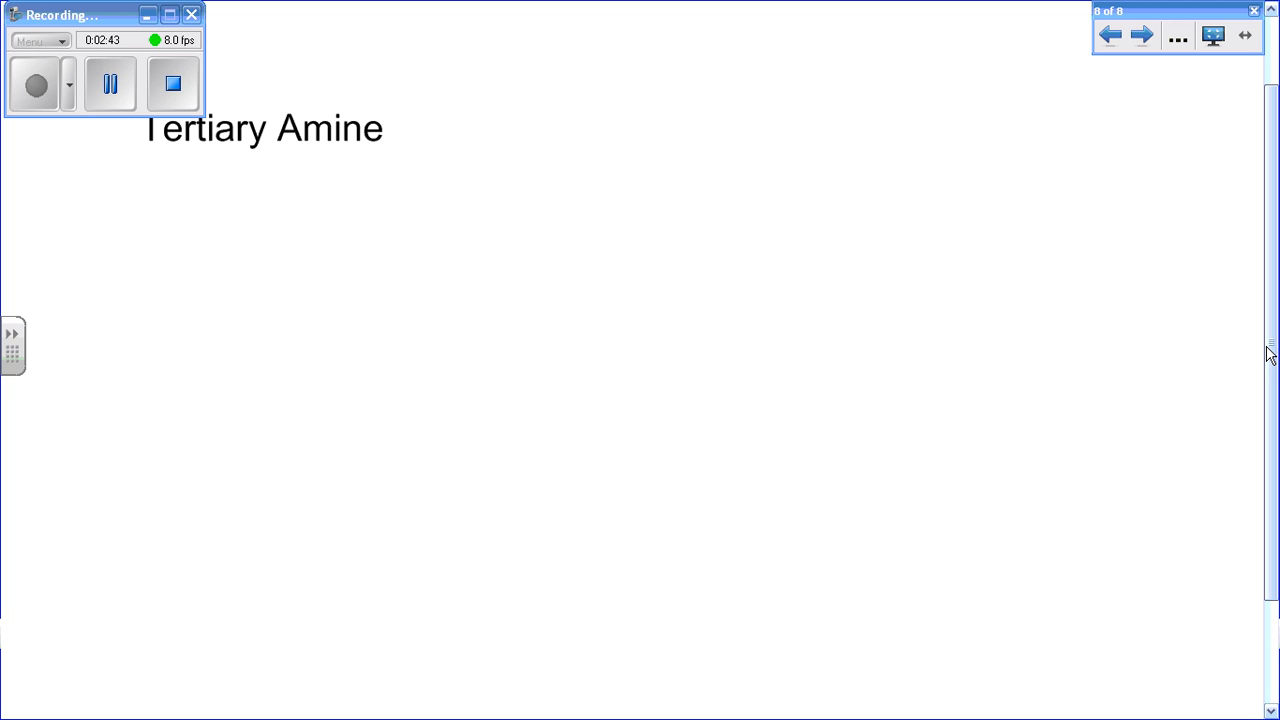
{"action": "left_click_drag", "start_coordinate": [230, 300], "coordinate": [390, 360]}
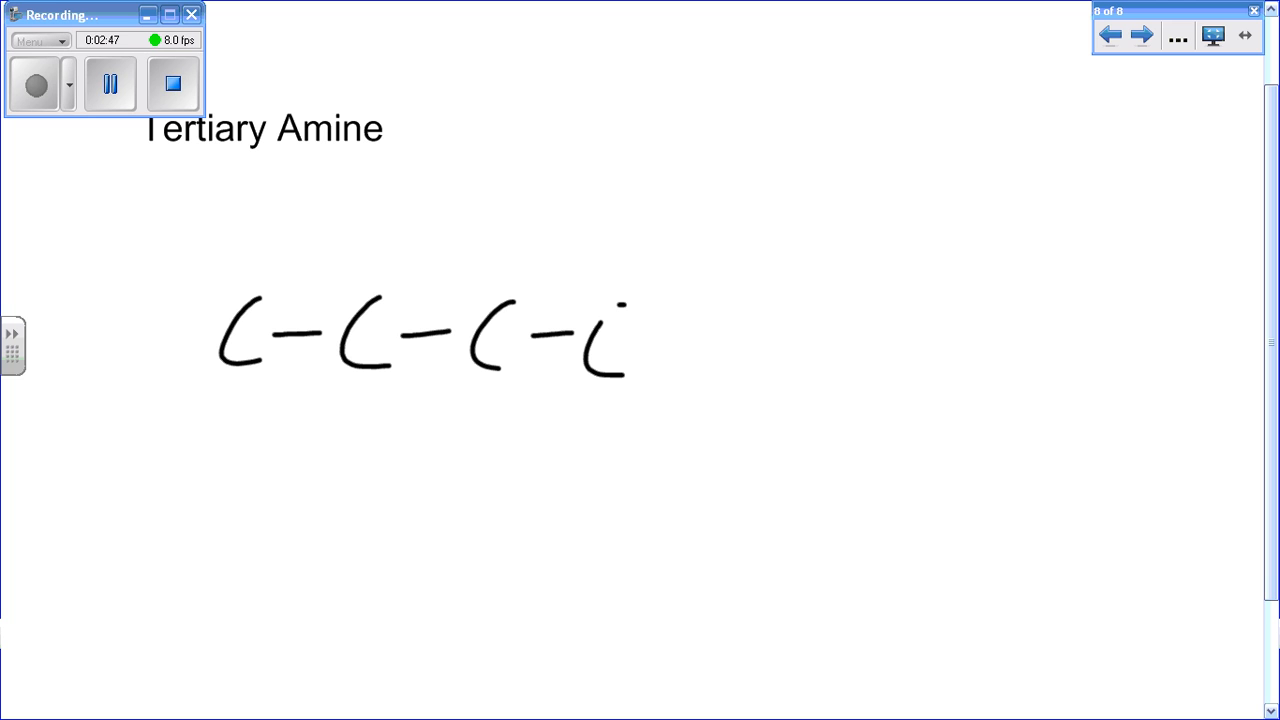
{"action": "left_click_drag", "start_coordinate": [655, 345], "coordinate": [730, 345]}
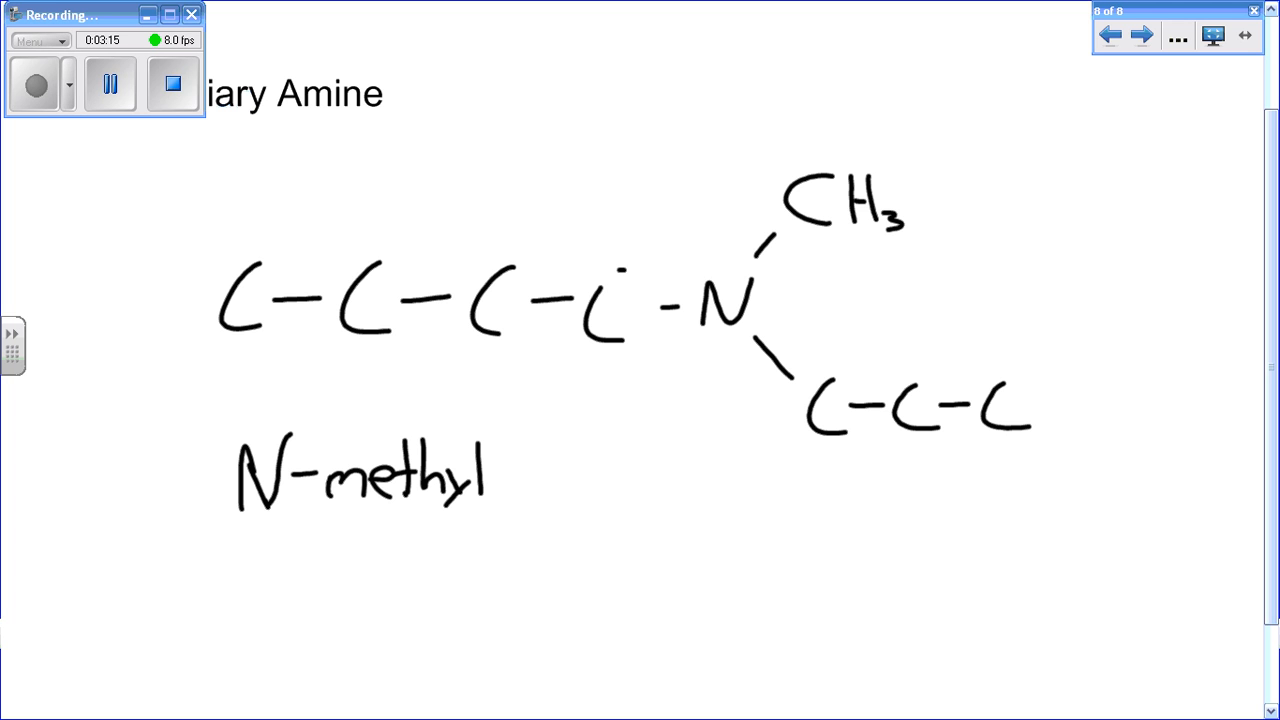
{"action": "left_click_drag", "start_coordinate": [815, 440], "coordinate": [925, 438]}
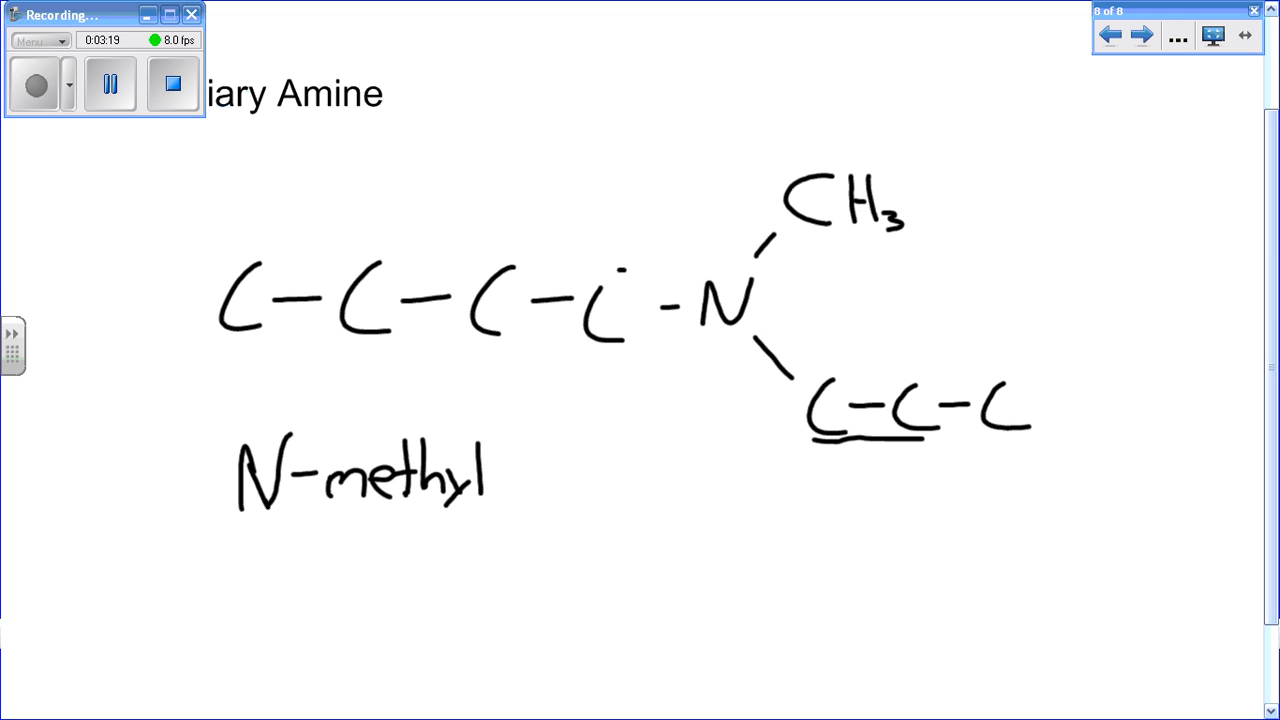
- Handwrite the name 'N-methyl N-propyl butamine' beside the structure
{"action": "type", "text": "N-prc"}
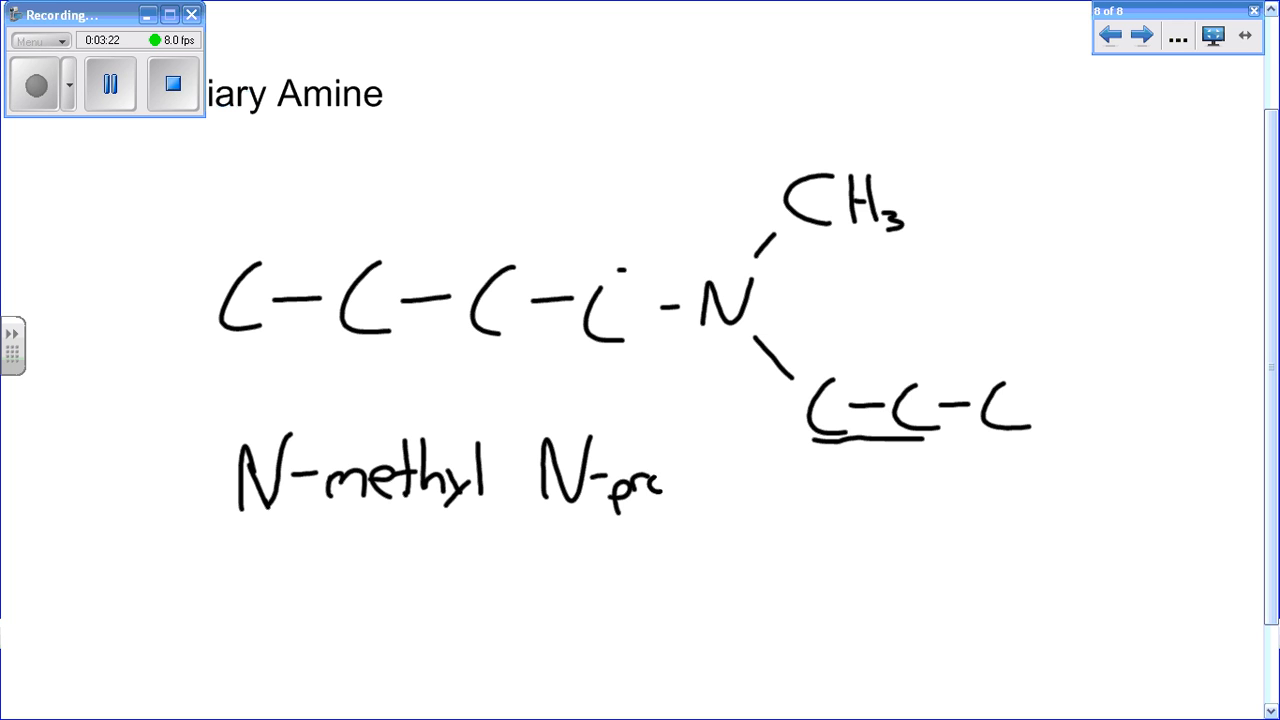
{"action": "type", "text": "propyl bu"}
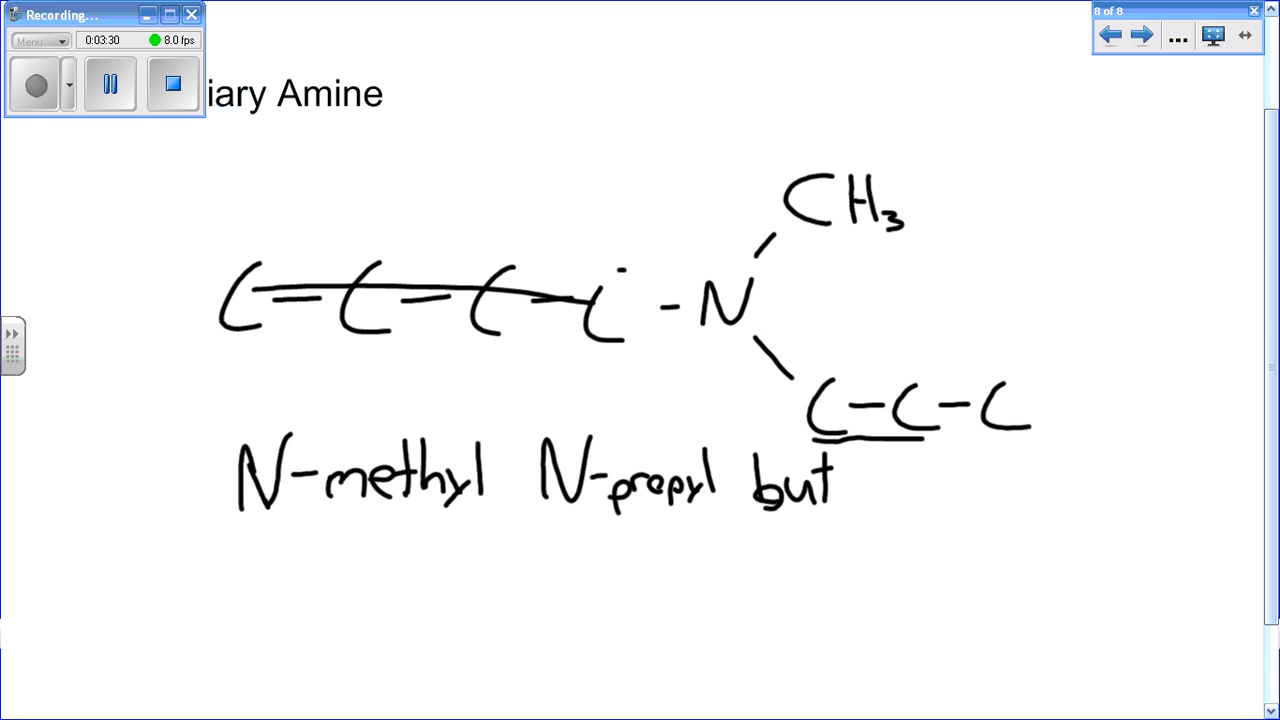
{"action": "type", "text": "tc"}
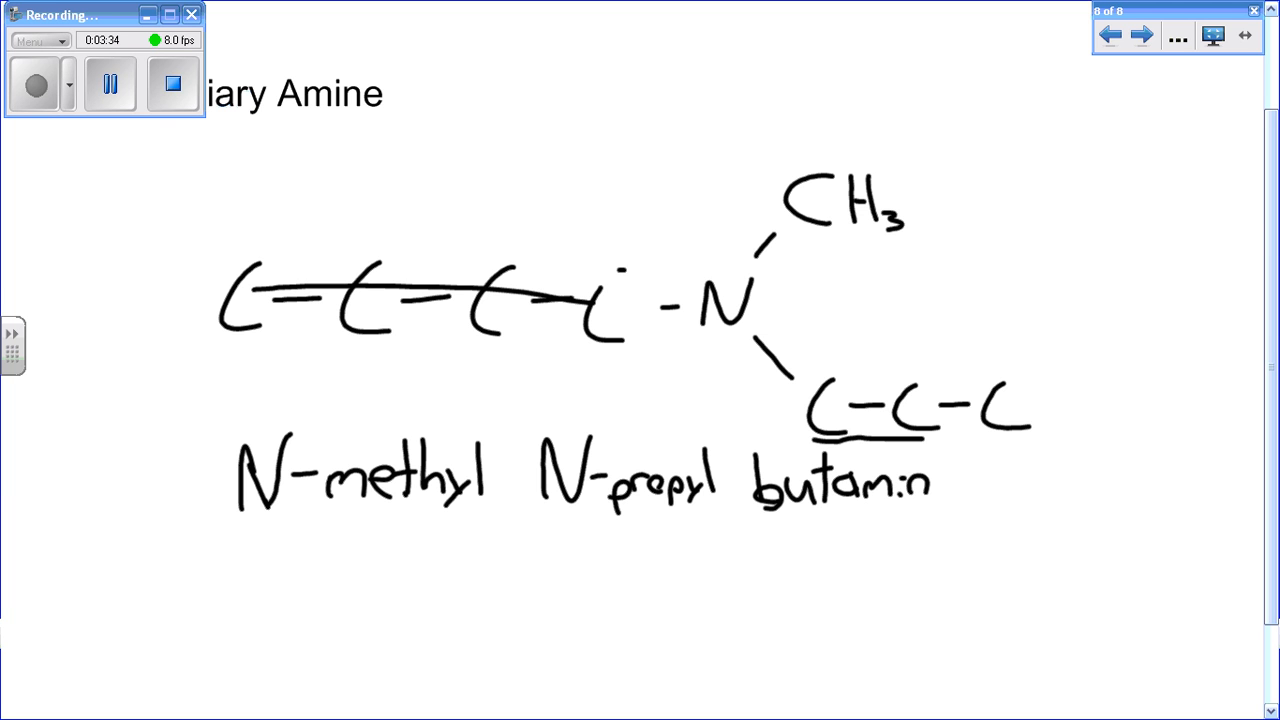
{"action": "type", "text": "e"}
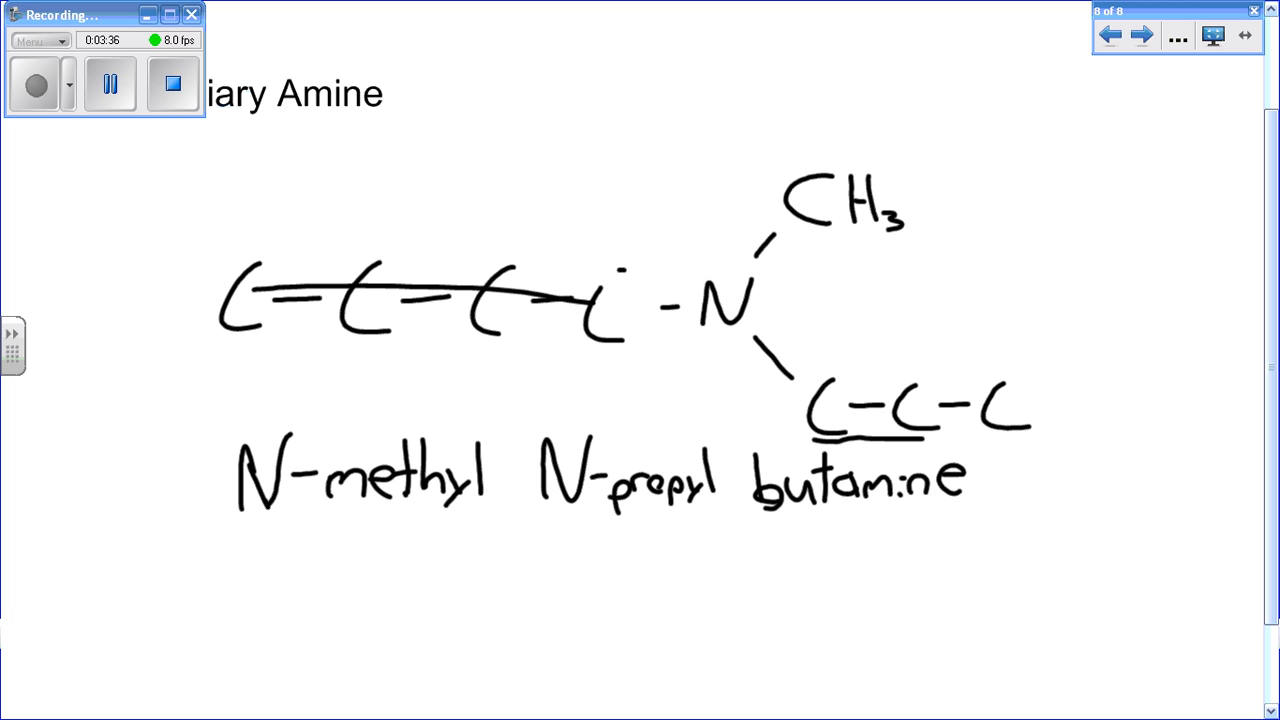